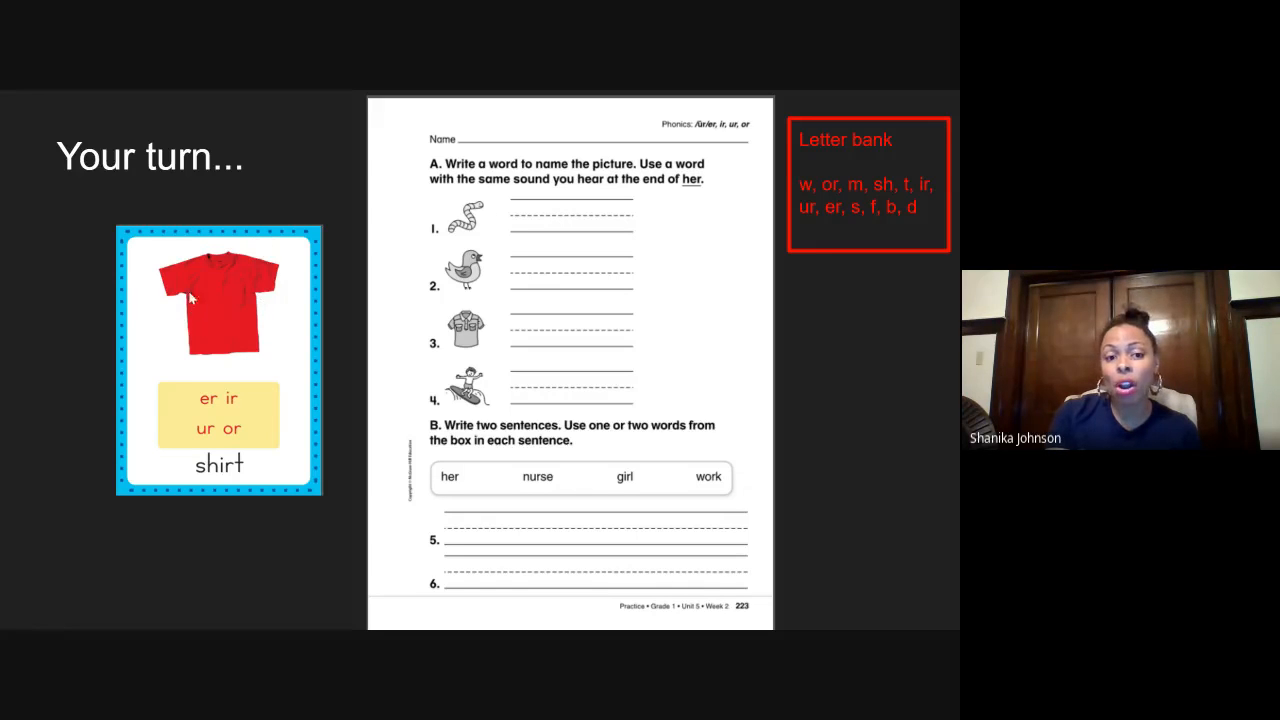
mouse_move(216, 400)
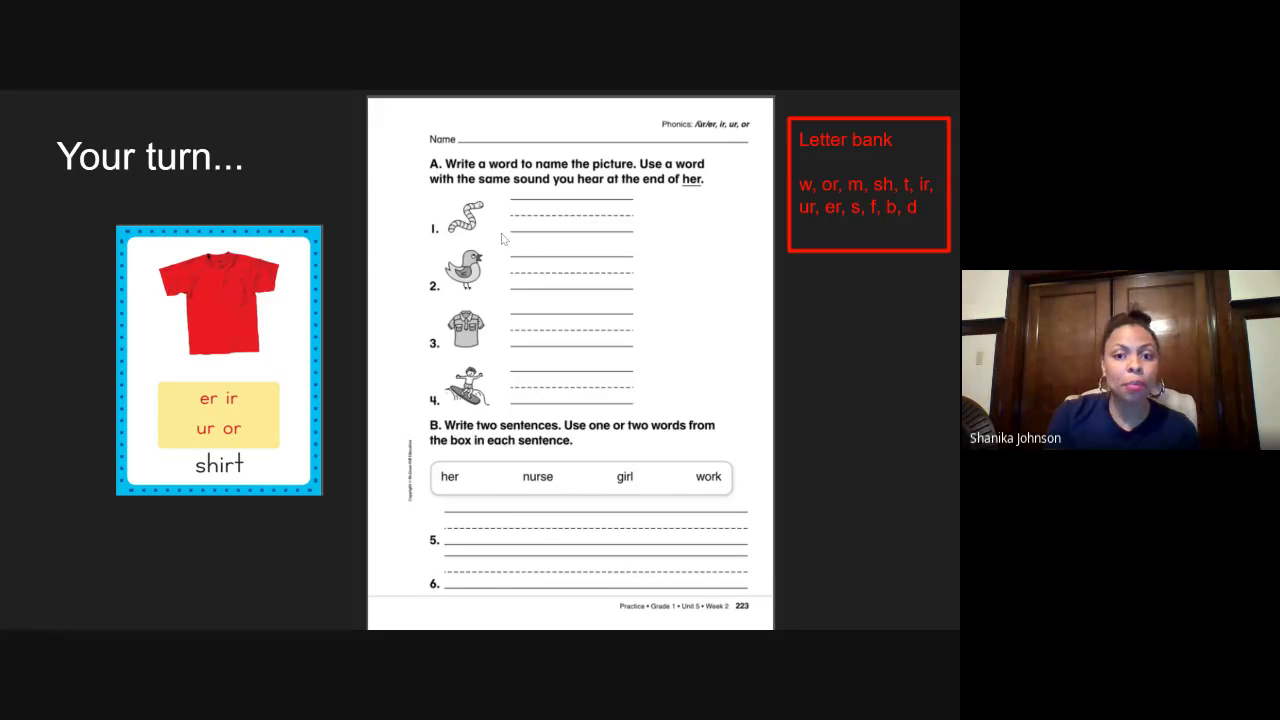
mouse_move(440, 200)
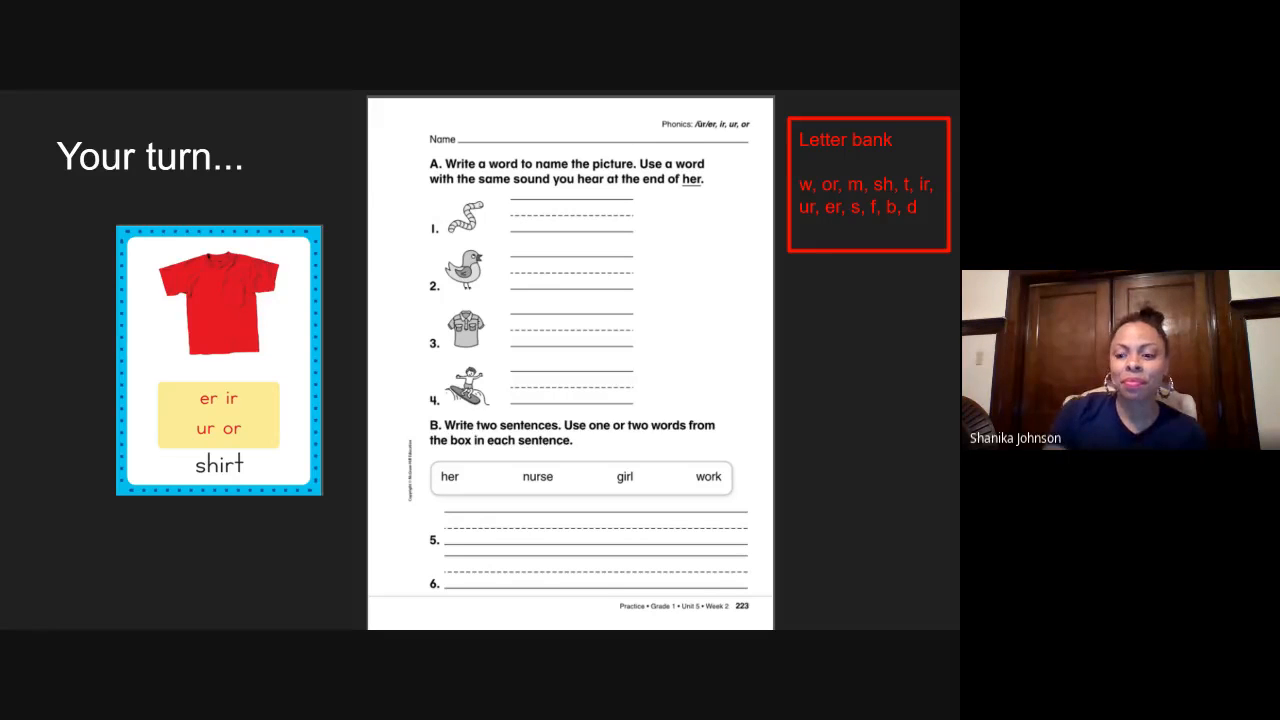
text(worm)
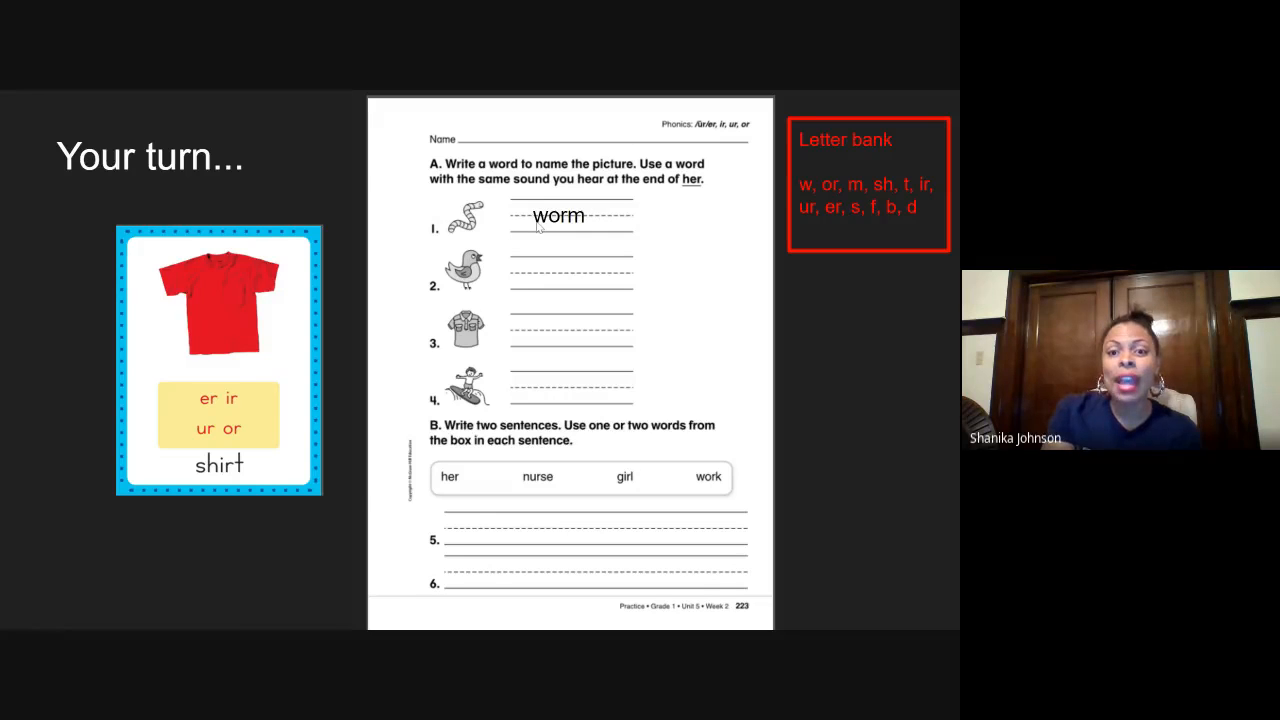
mouse_move(556, 228)
text(shirt)
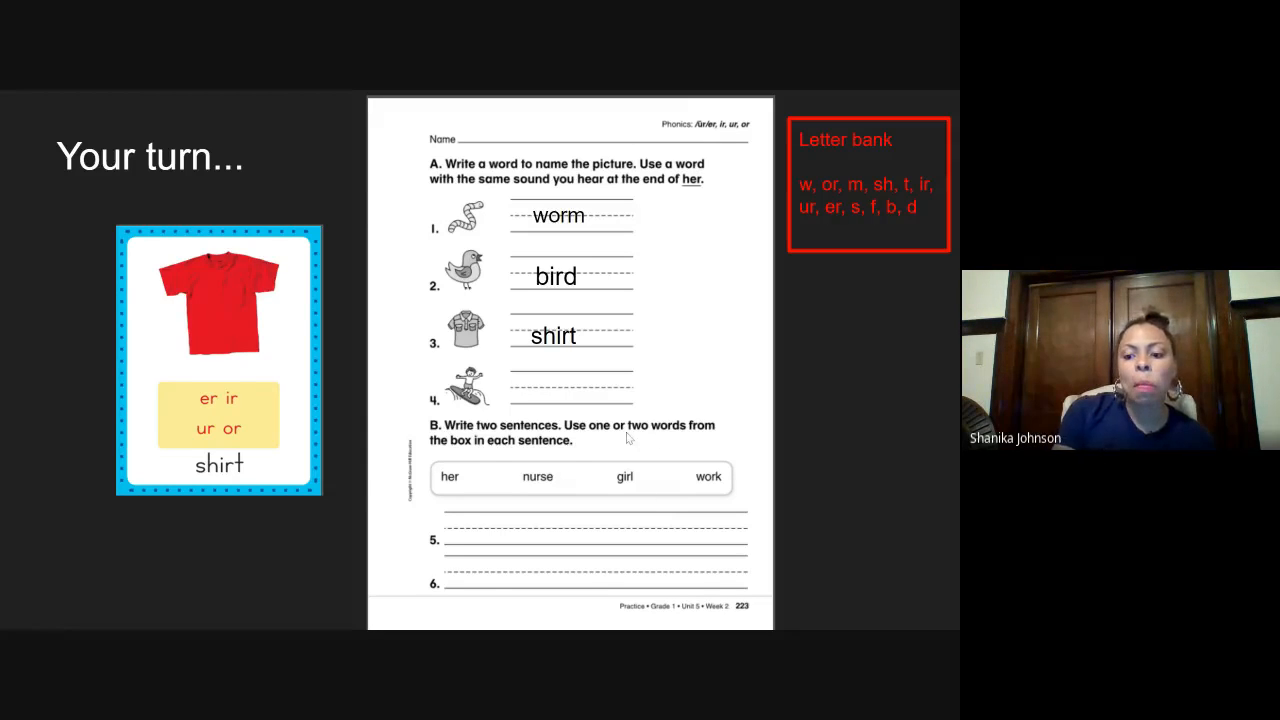
text(surf)
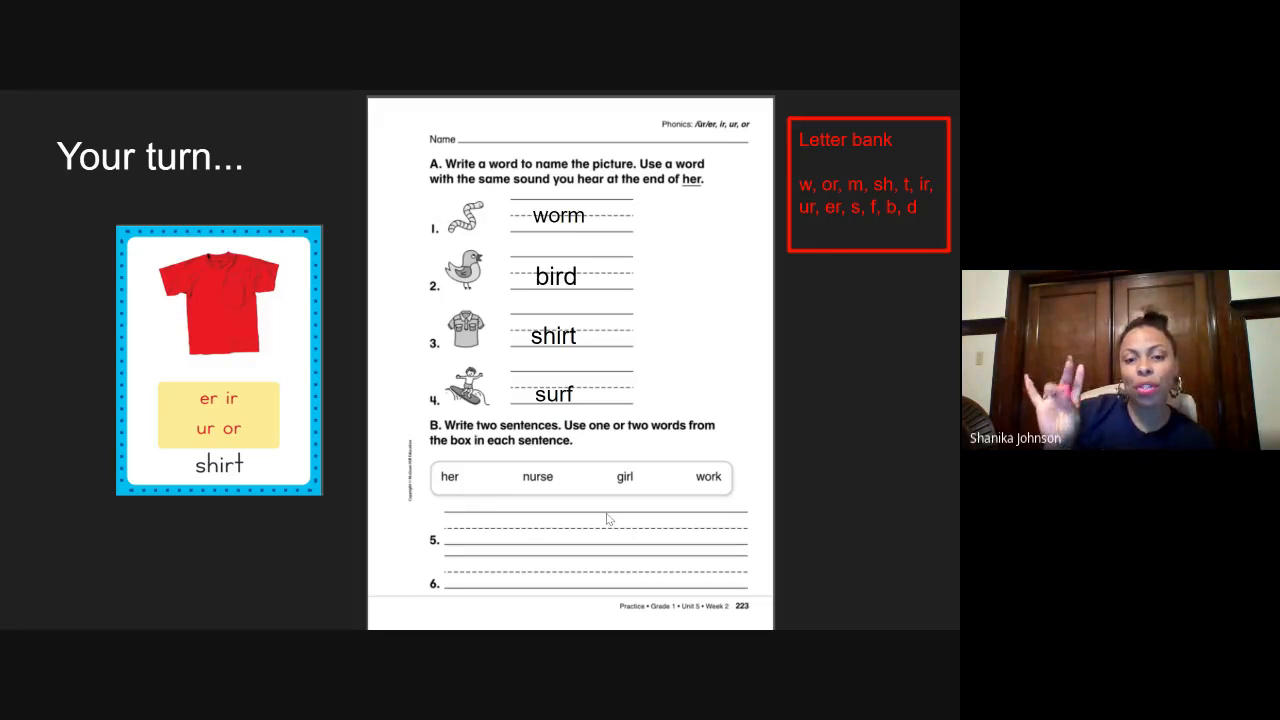
mouse_move(490, 532)
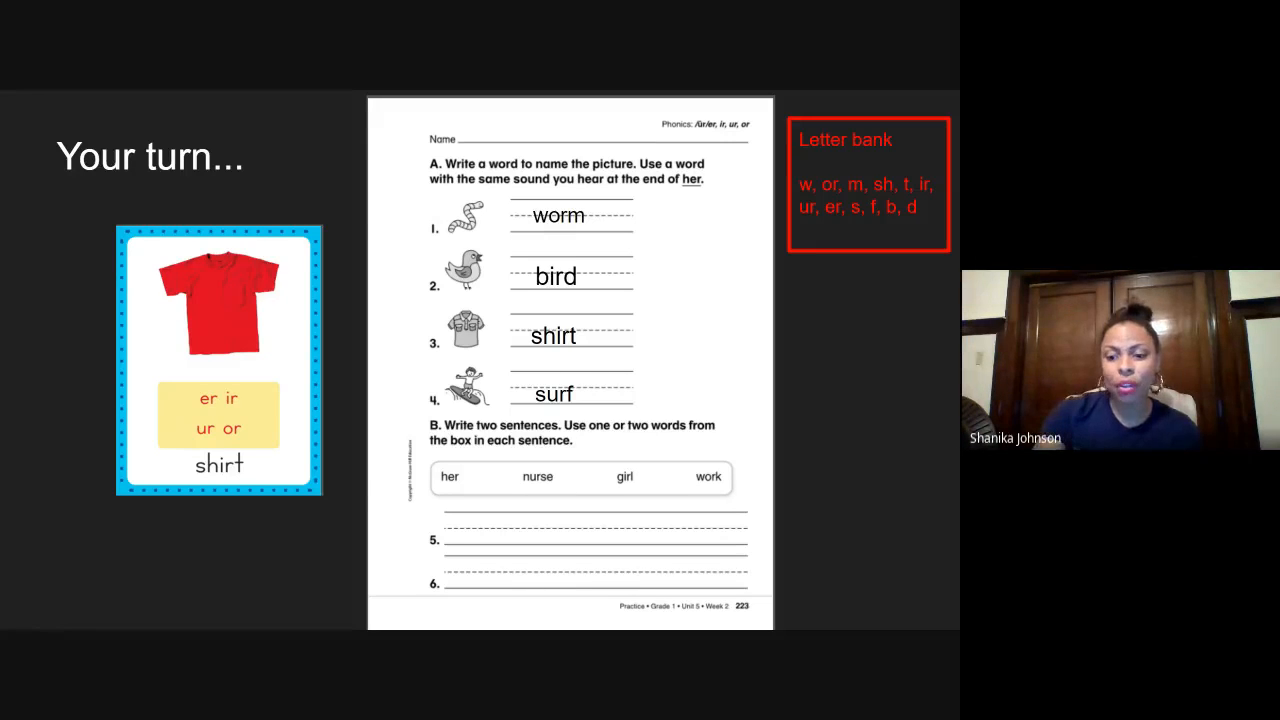
text(The girl will be a nurse.)
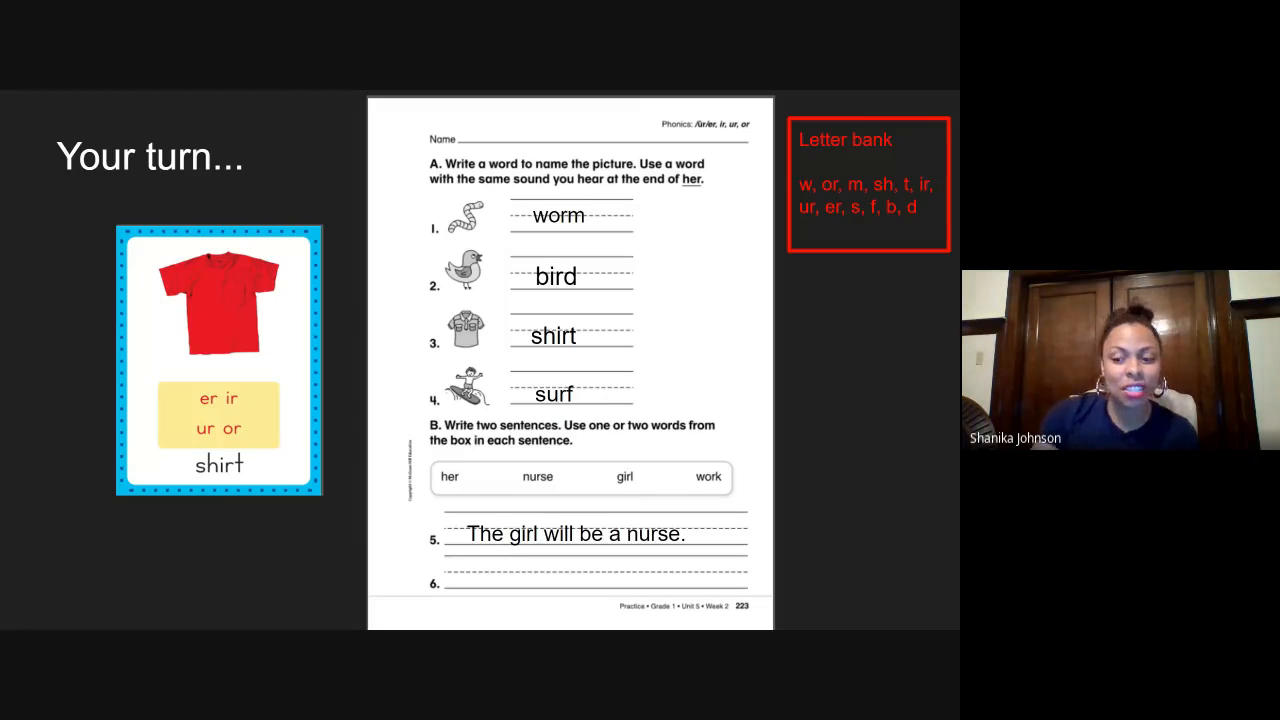
text(Her dog is brown.)
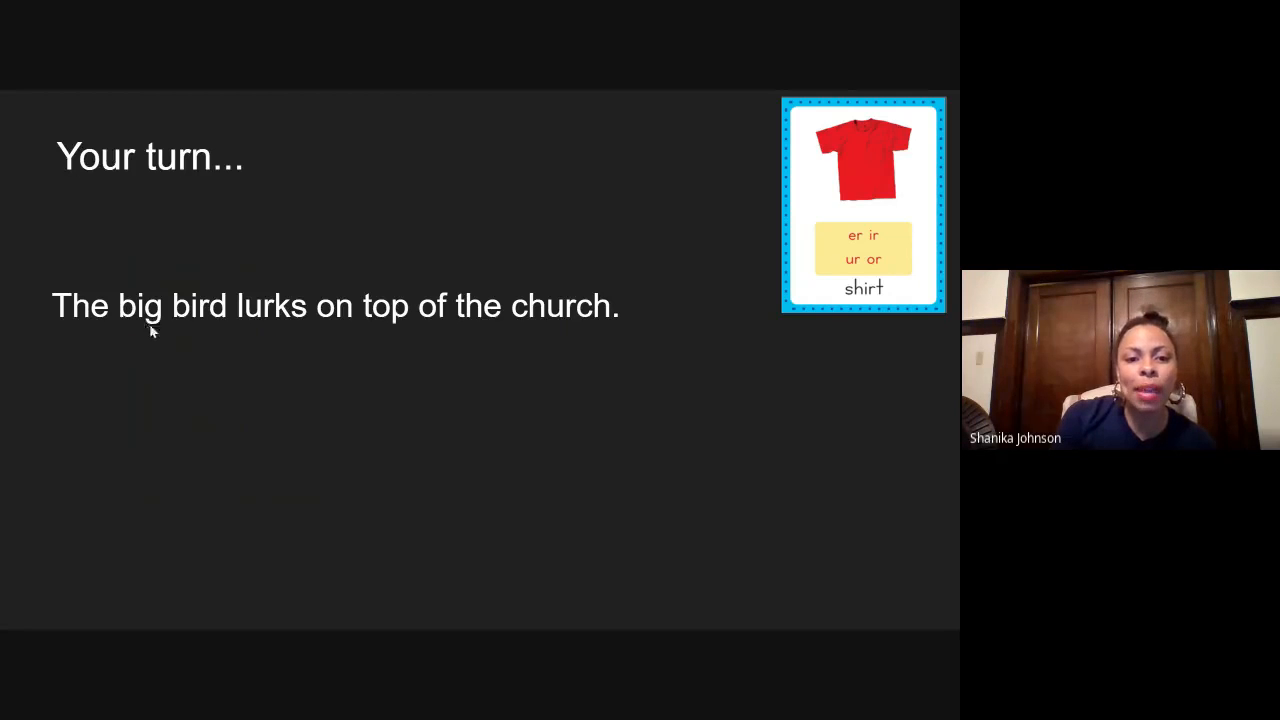
mouse_move(500, 328)
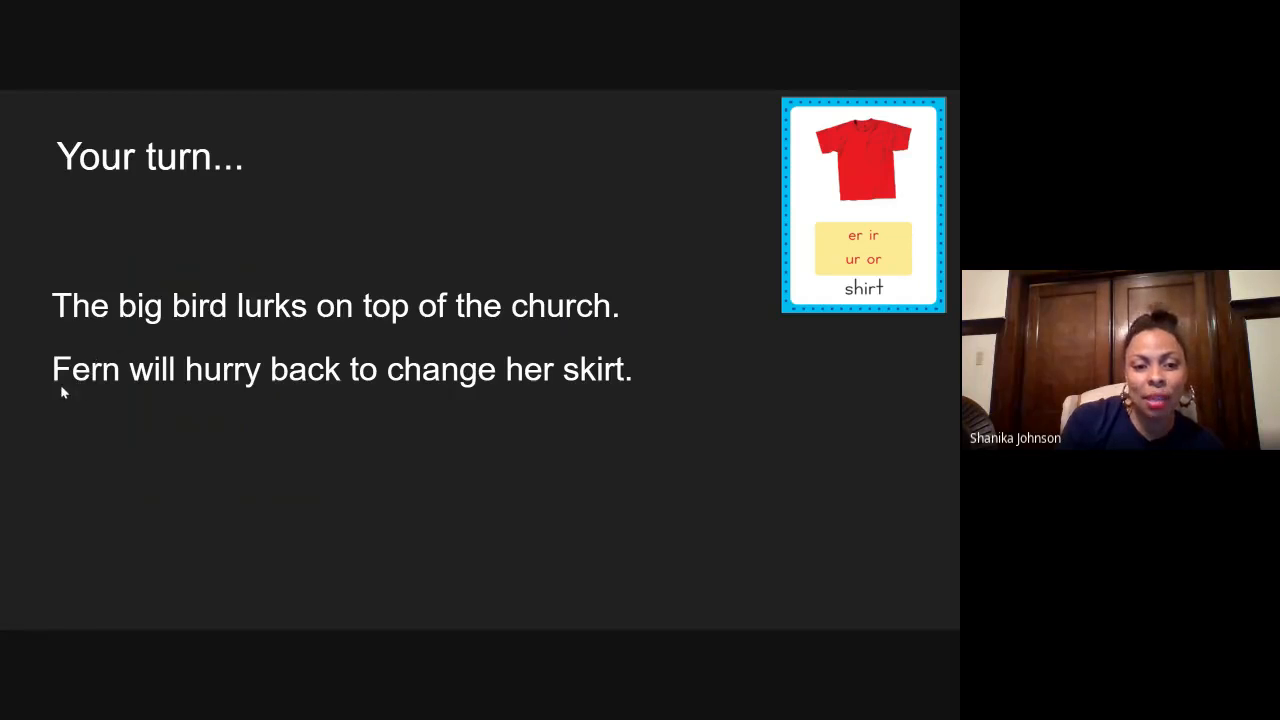
mouse_move(160, 400)
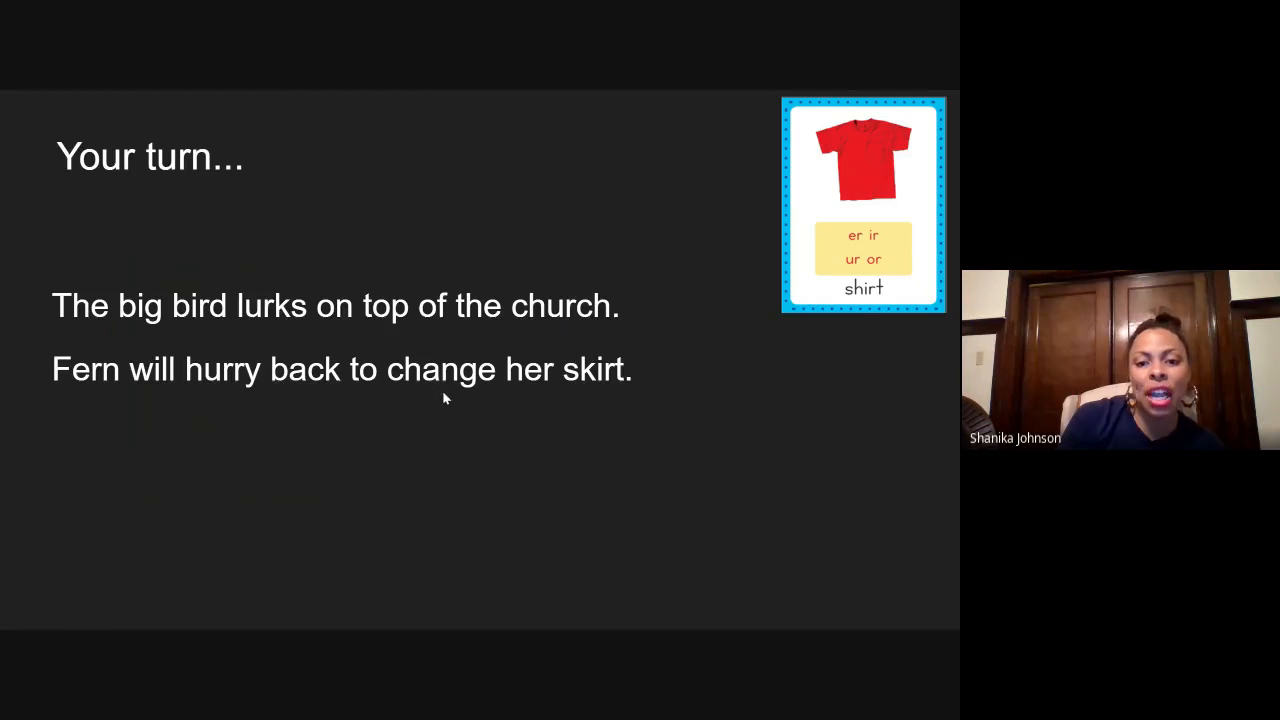
mouse_move(60, 396)
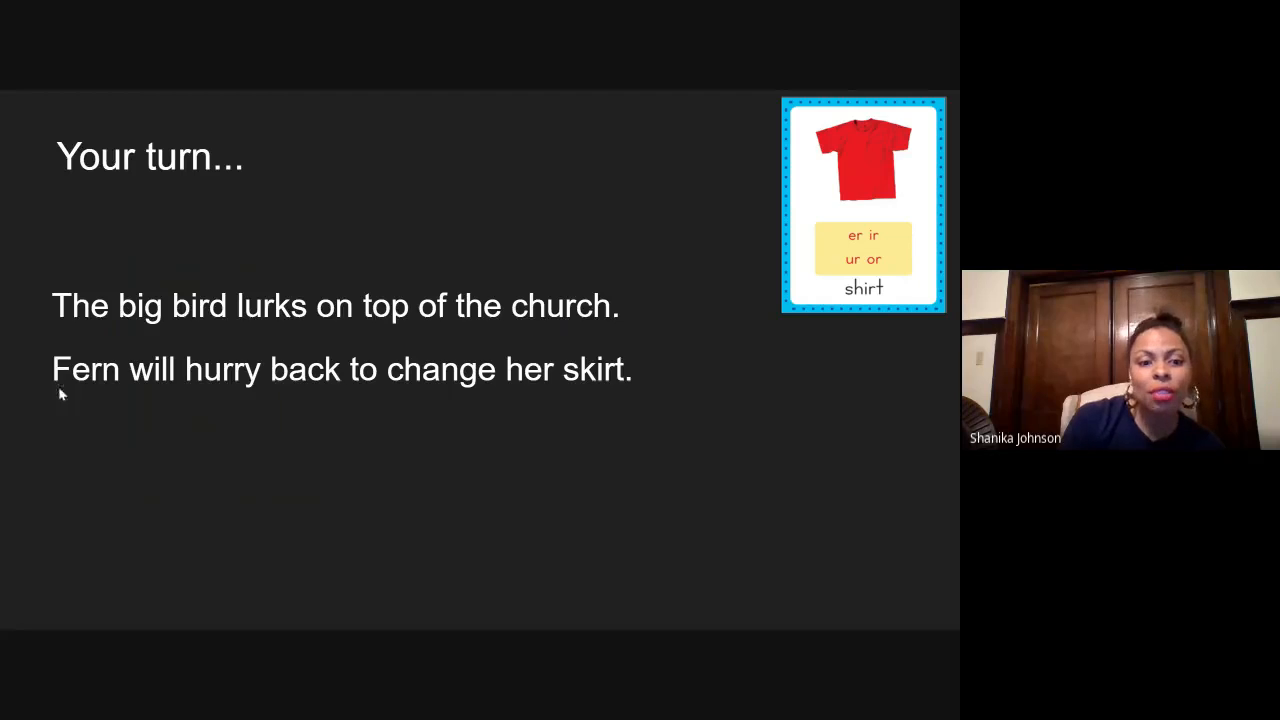